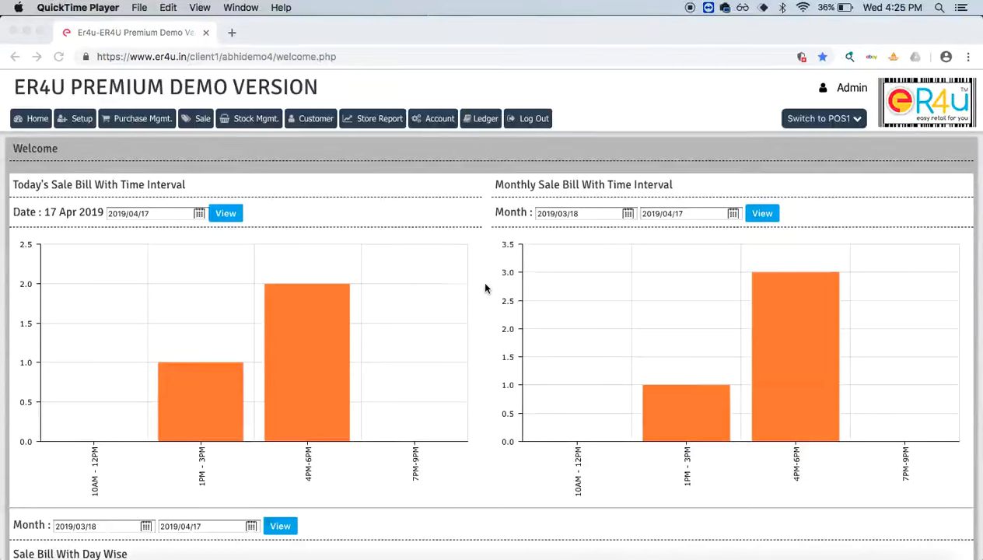
mouse_move(83, 119)
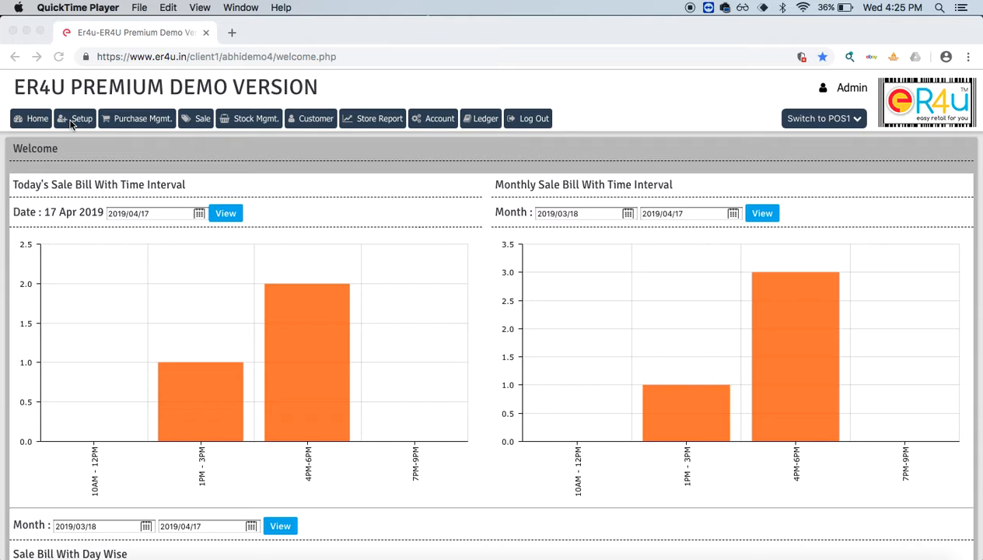
mouse_move(80, 129)
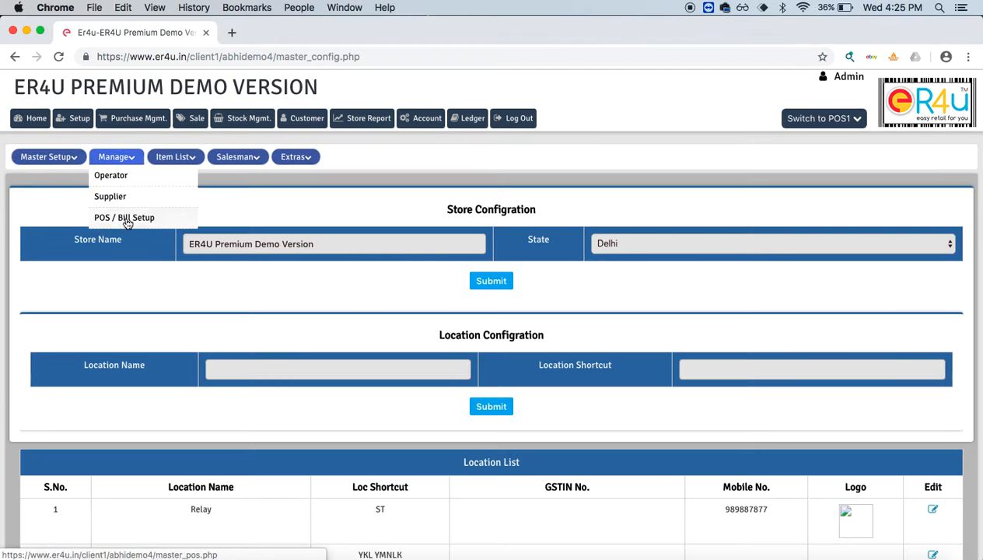
Step: Open the POS / Bill Setup page from the Manage menu
click(123, 217)
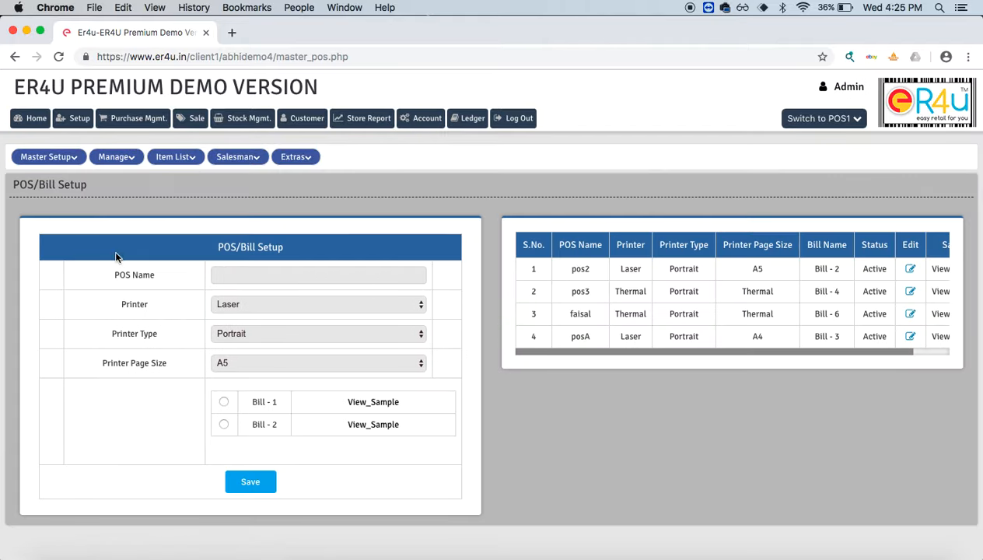
mouse_move(114, 226)
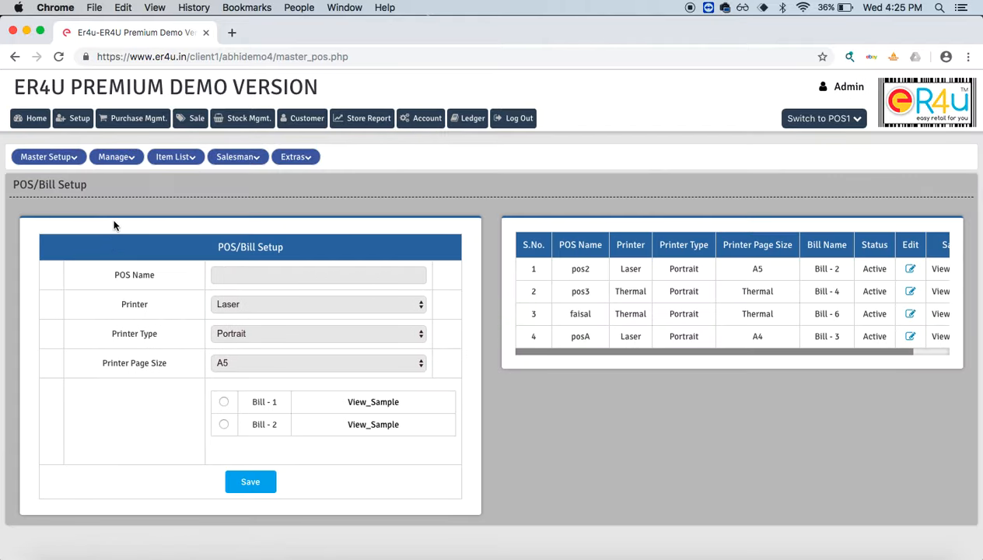
mouse_move(130, 294)
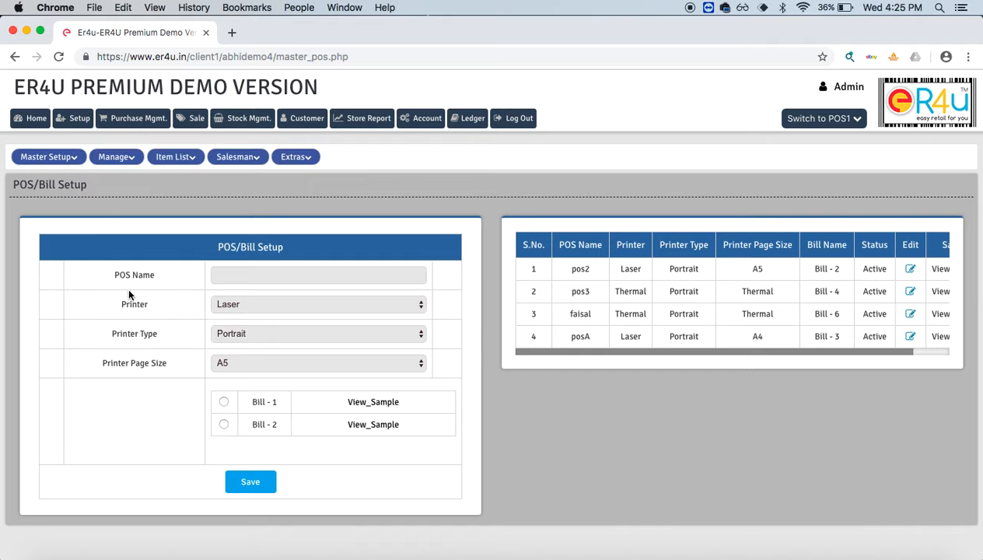
mouse_move(174, 387)
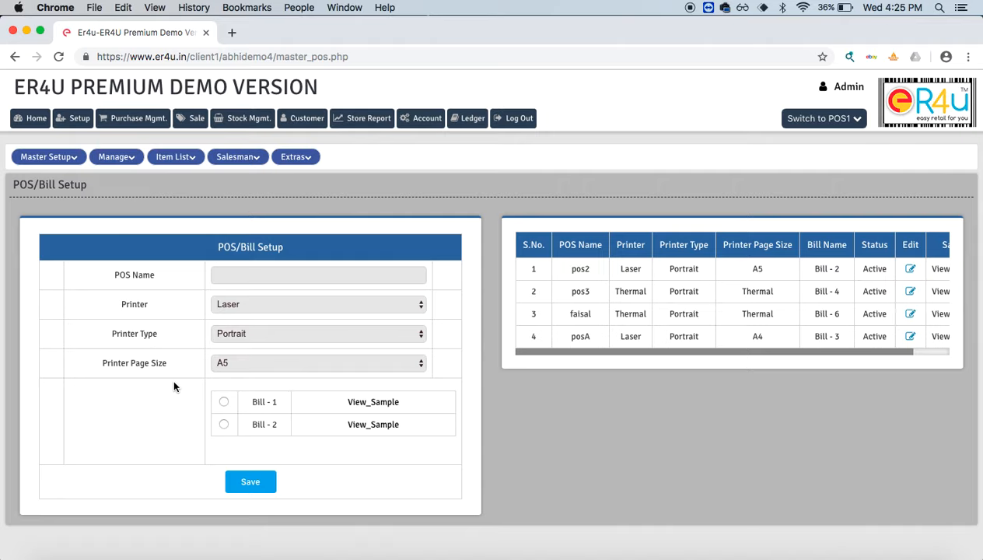
mouse_move(206, 327)
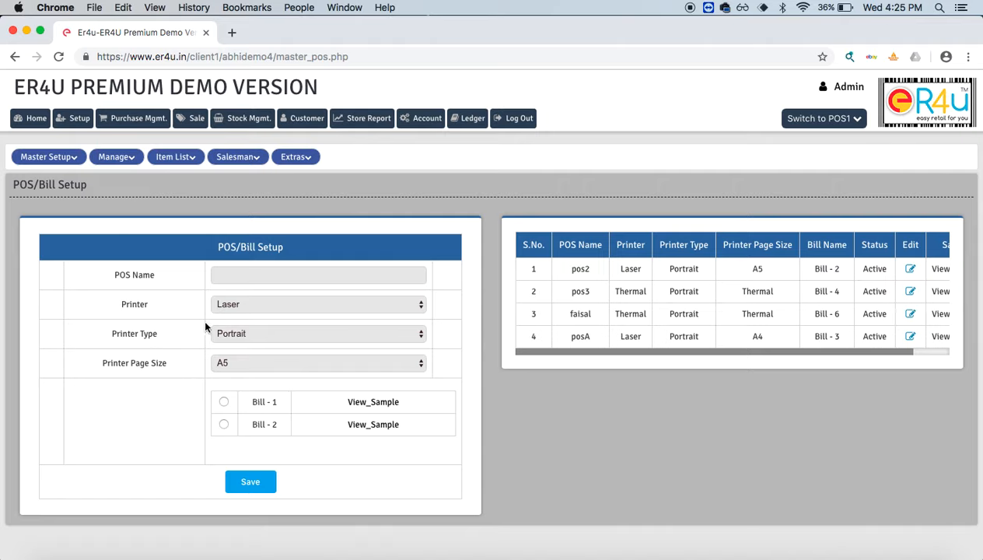
mouse_move(289, 269)
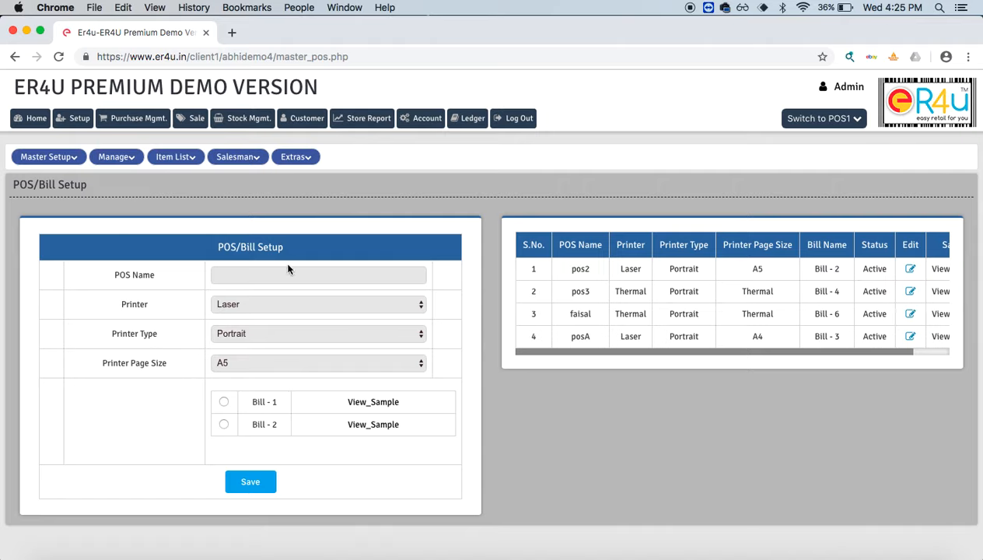
Step: Name the new POS 'pOS Test' with Laser printer, Portrait type and A4 page size
click(318, 275)
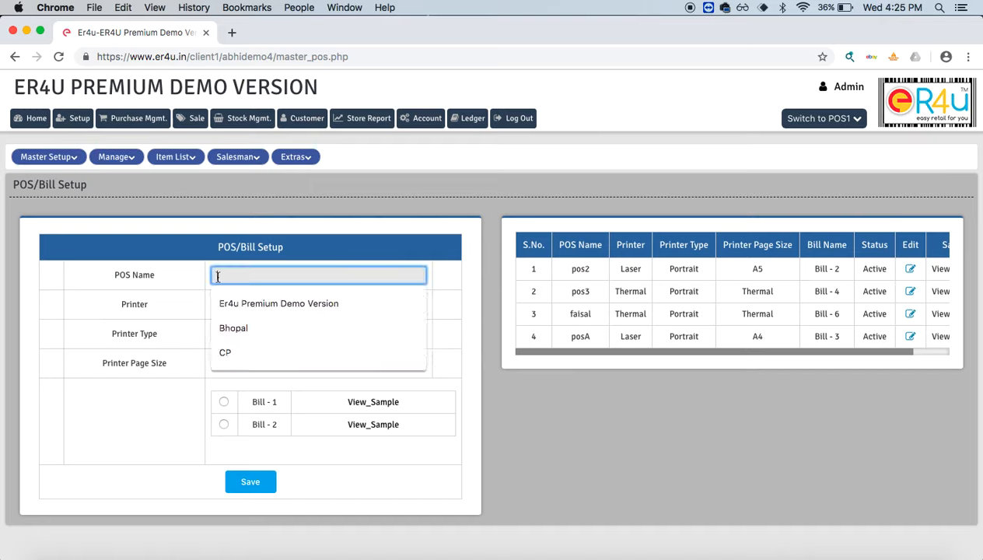
text(pOS)
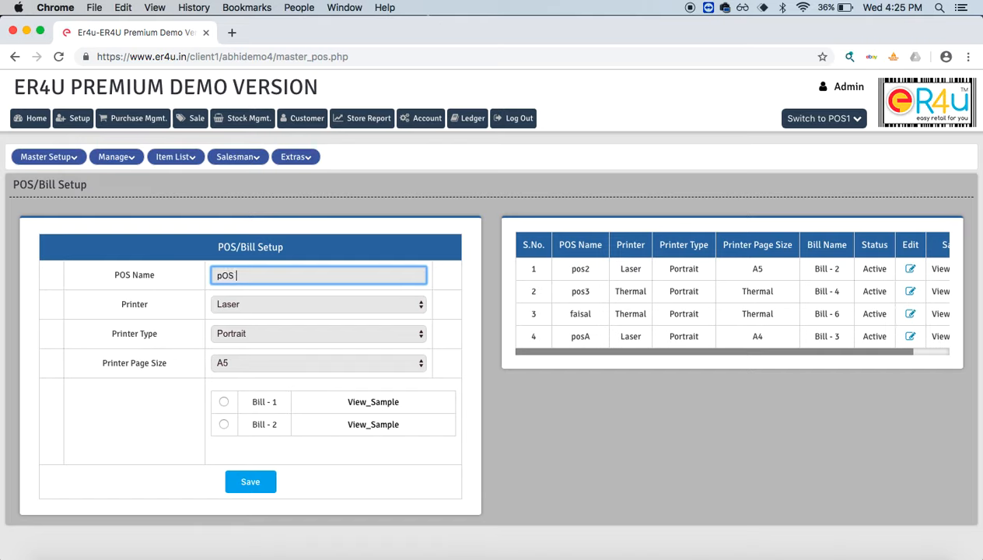
text(Test)
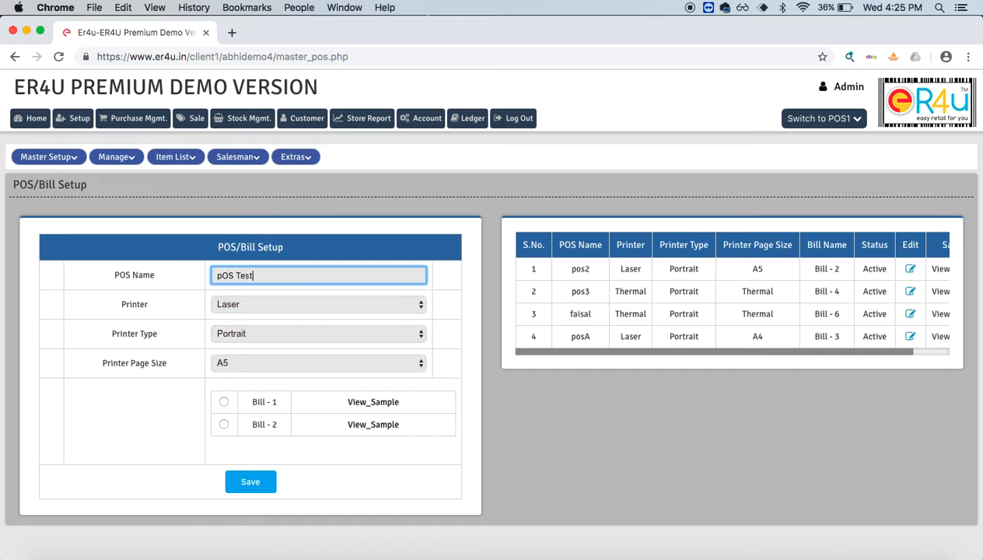
click(318, 304)
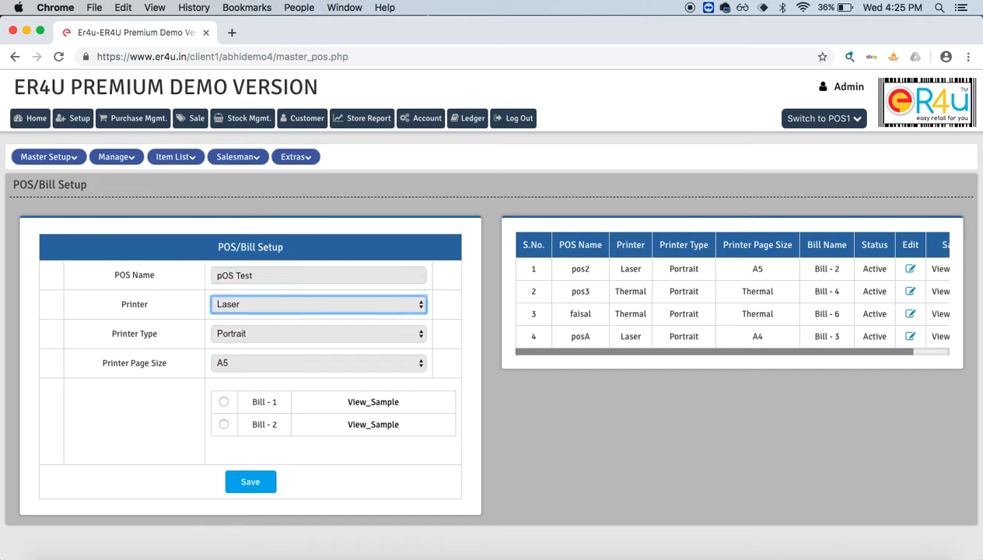
mouse_move(310, 306)
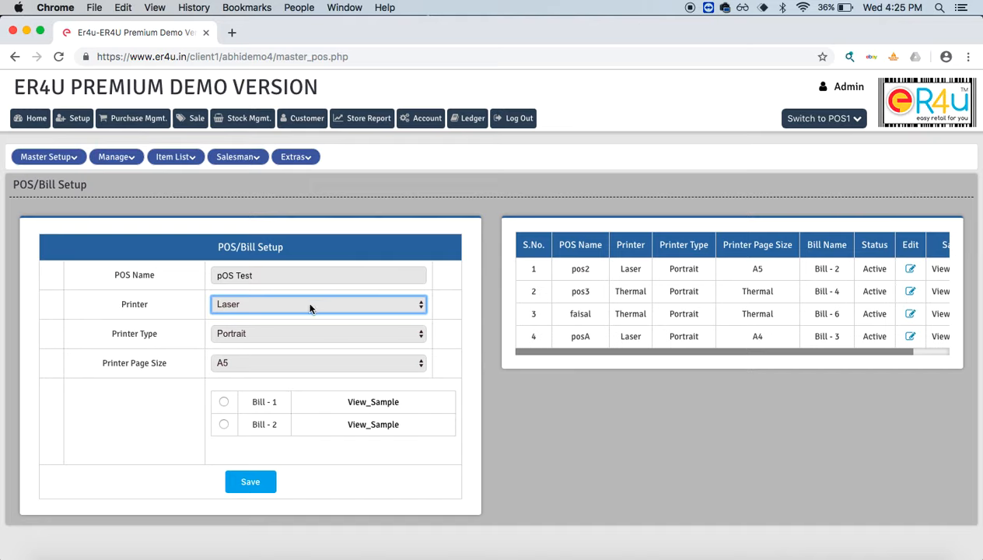
click(319, 304)
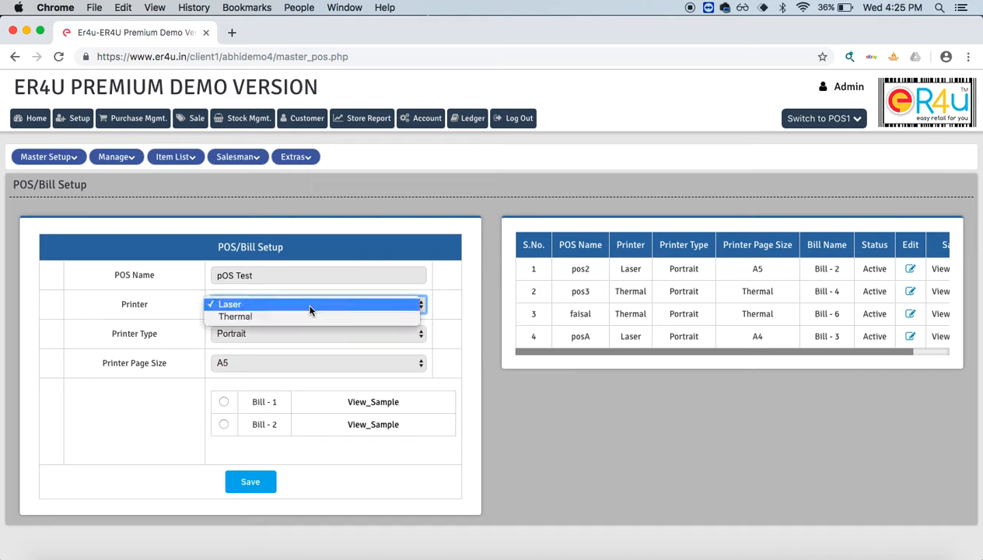
click(248, 304)
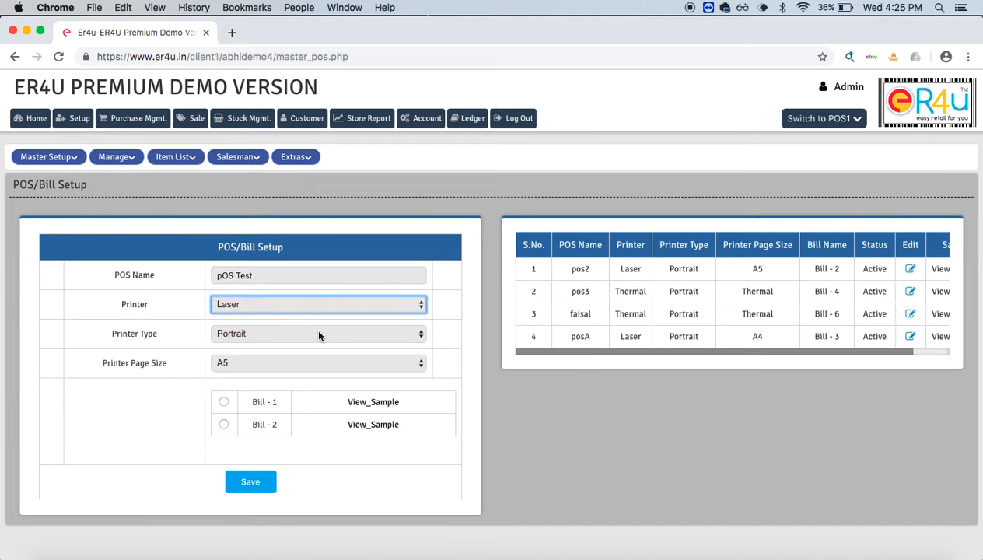
click(319, 333)
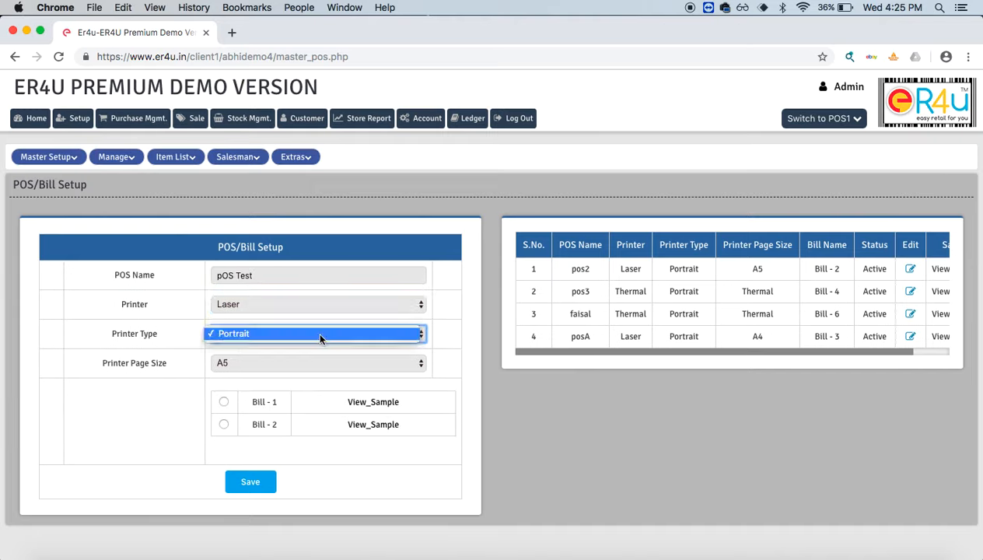
click(317, 362)
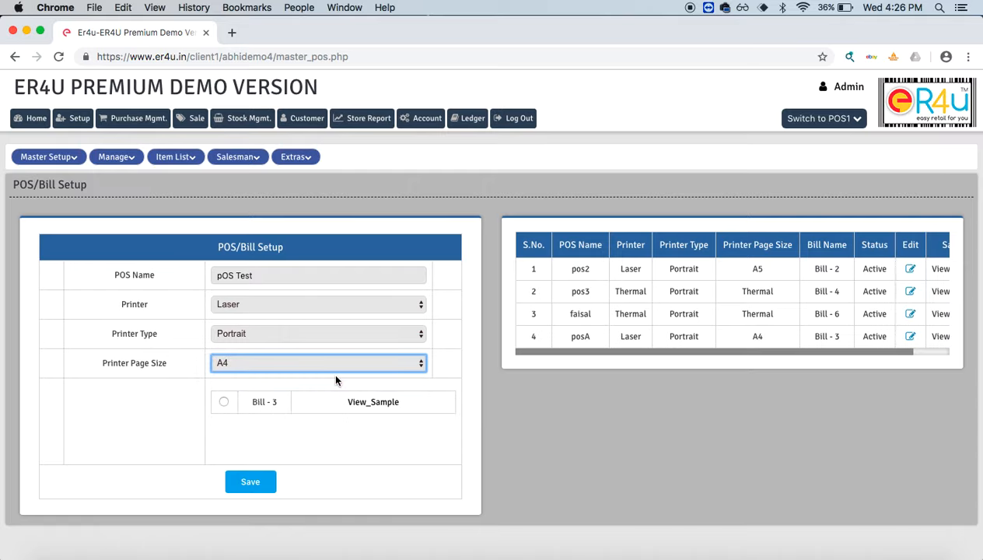
Step: Preview the Bill - 3 sample A4 invoice (a4_1.pdf)
click(373, 401)
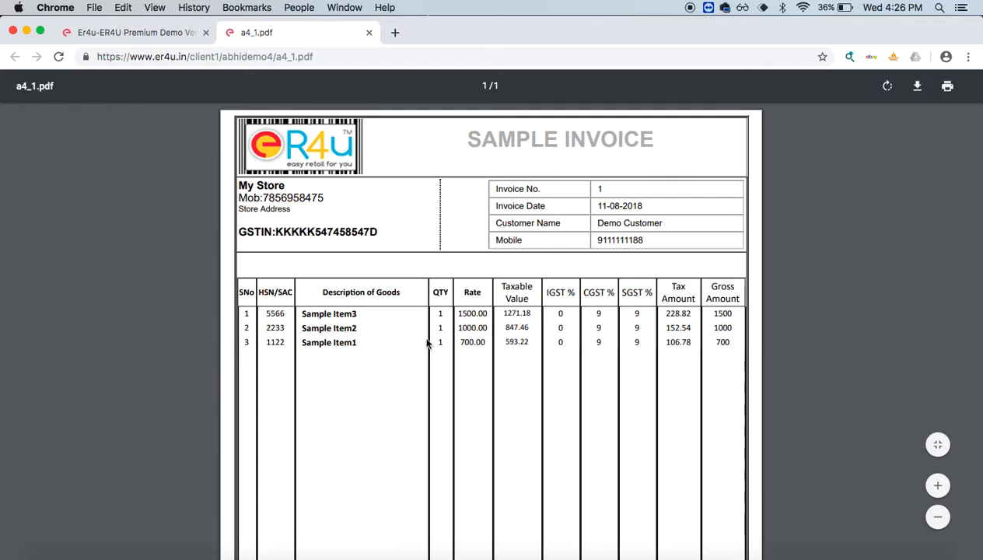
mouse_move(204, 138)
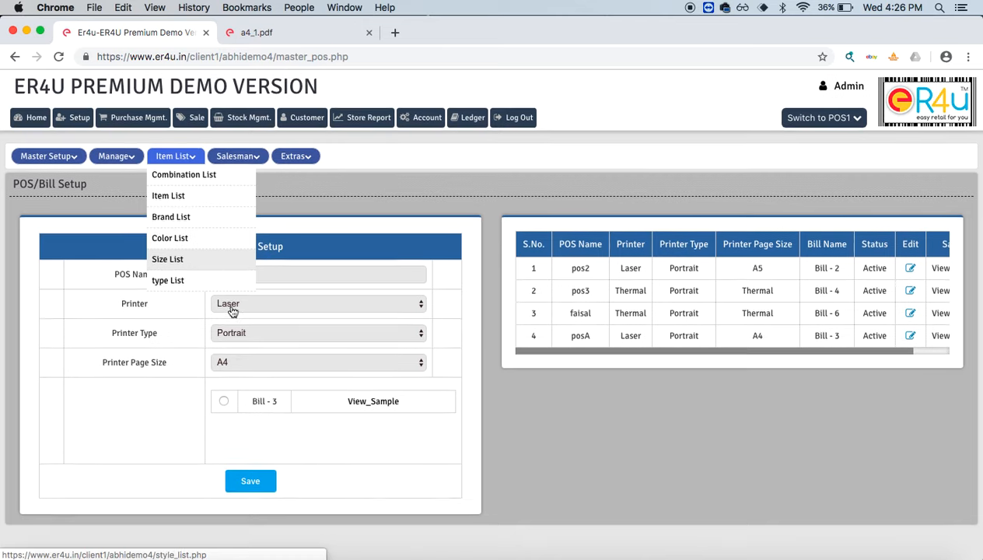
Step: Select the Bill - 3 format and save pOS Test as a new POS entry
click(250, 481)
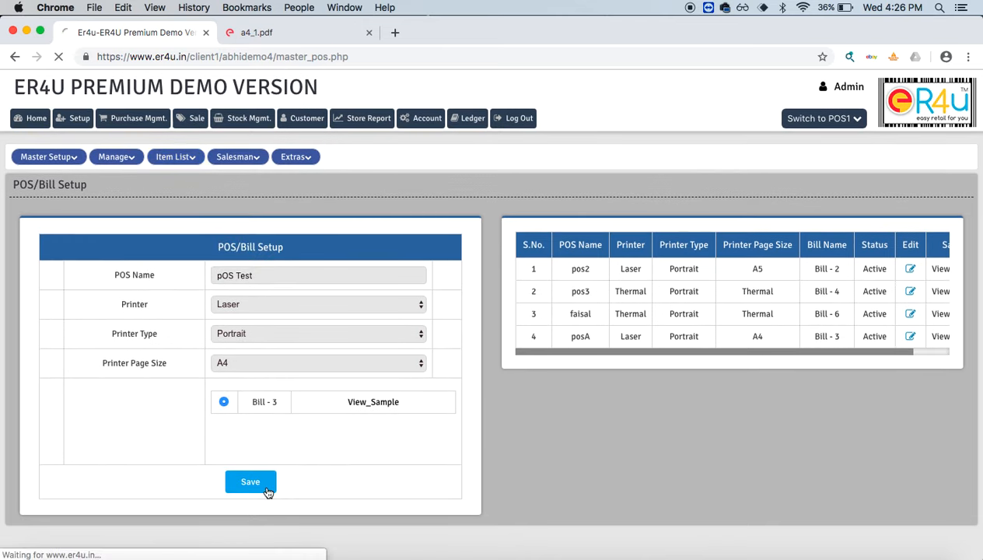
click(250, 482)
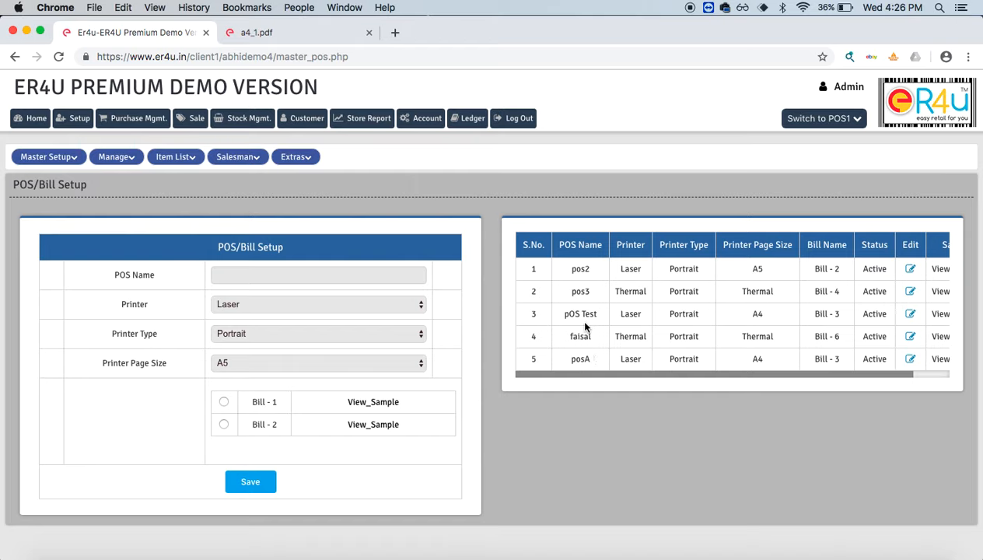
mouse_move(682, 316)
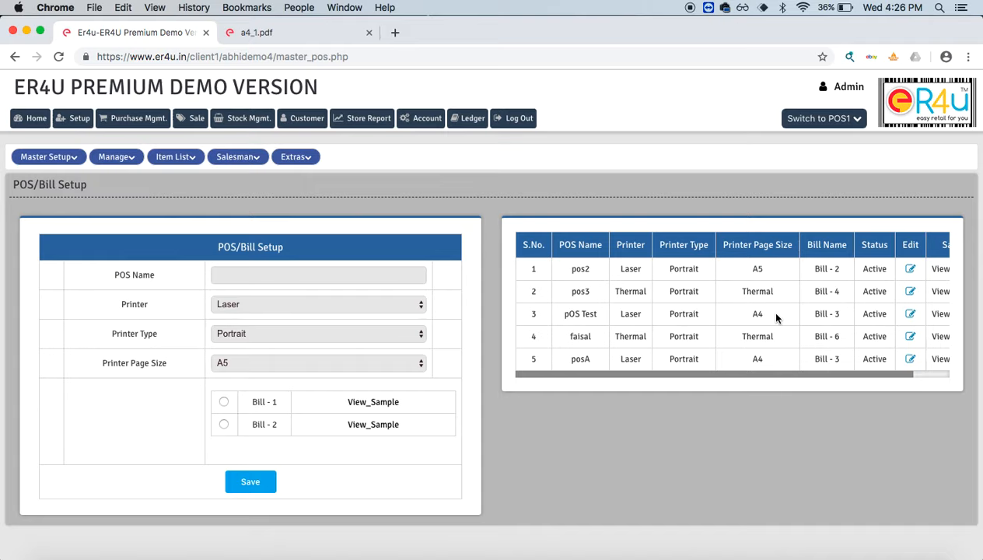
mouse_move(184, 185)
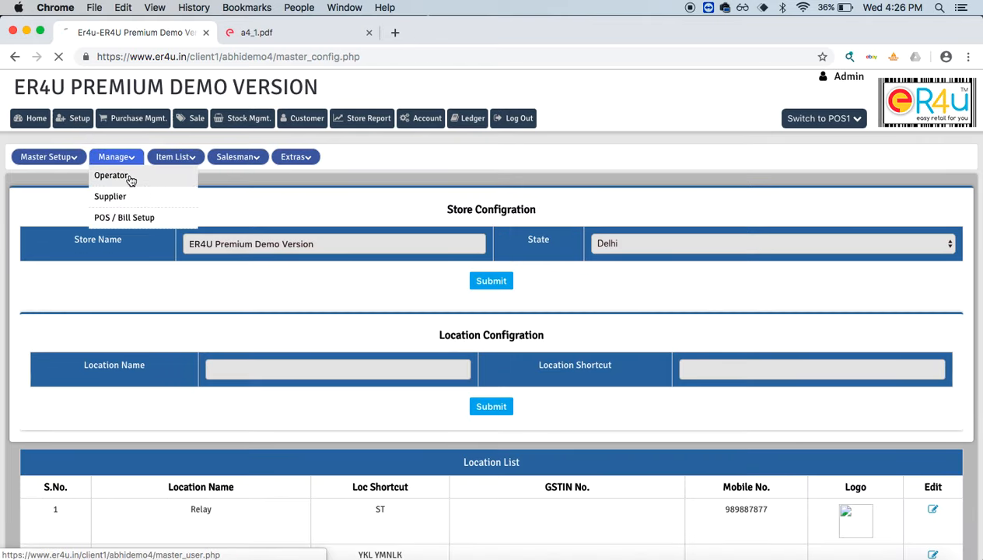
click(111, 175)
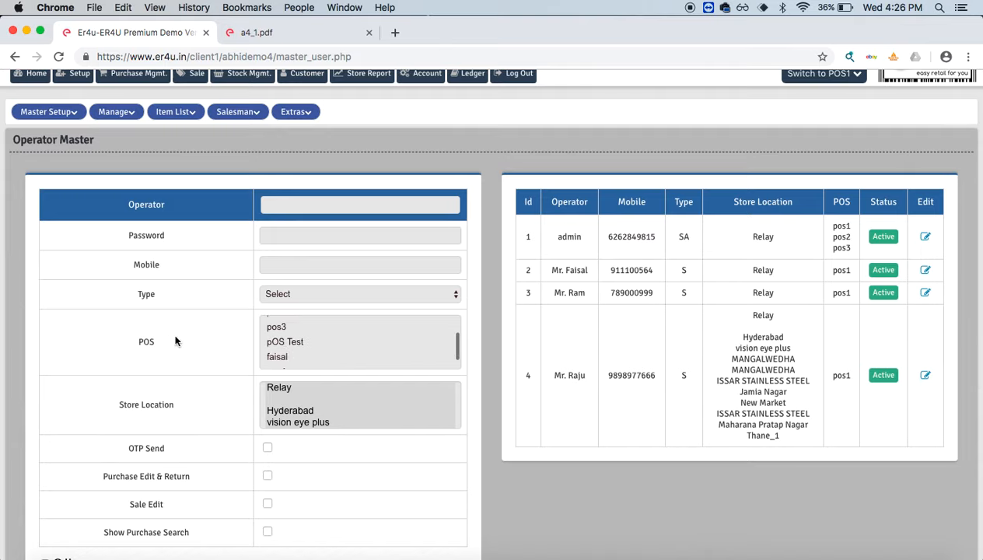
click(284, 341)
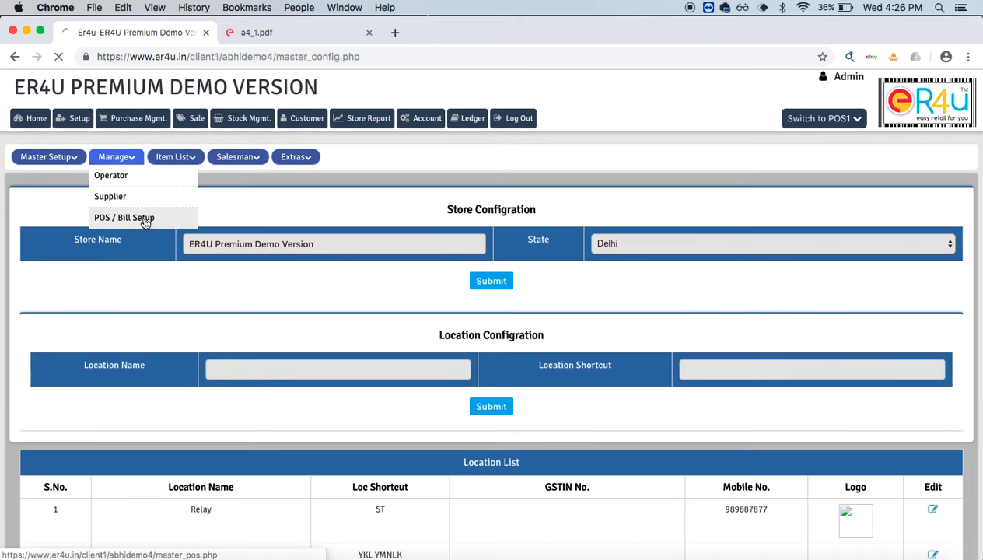
Step: Return to POS / Bill Setup and edit the pOS Test row
click(124, 217)
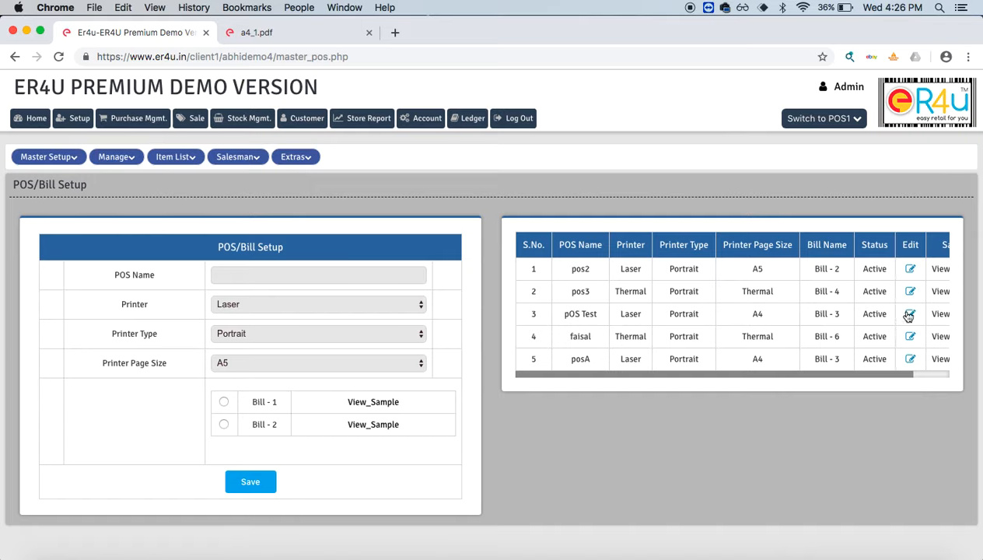
click(909, 314)
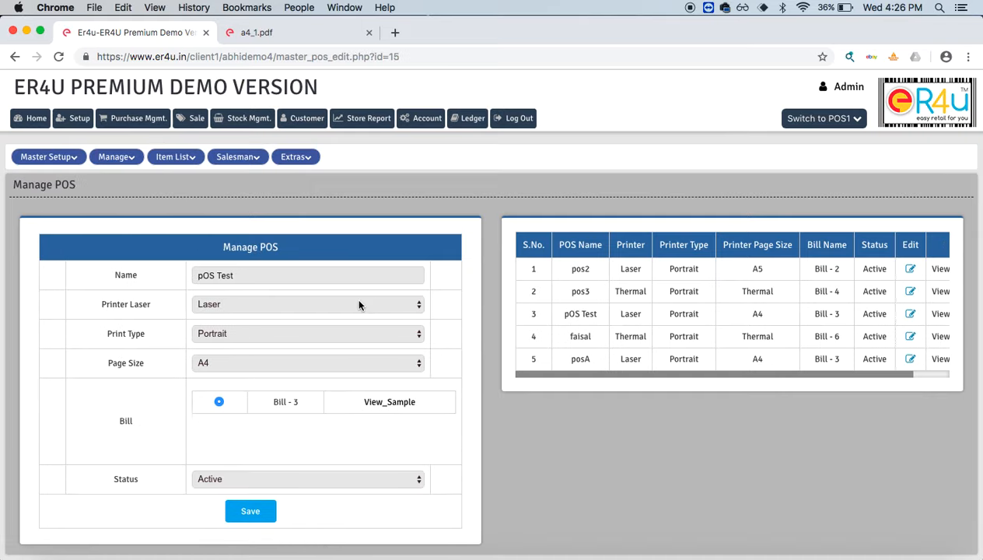
Step: Switch pOS Test's printer from Laser to Thermal
click(307, 333)
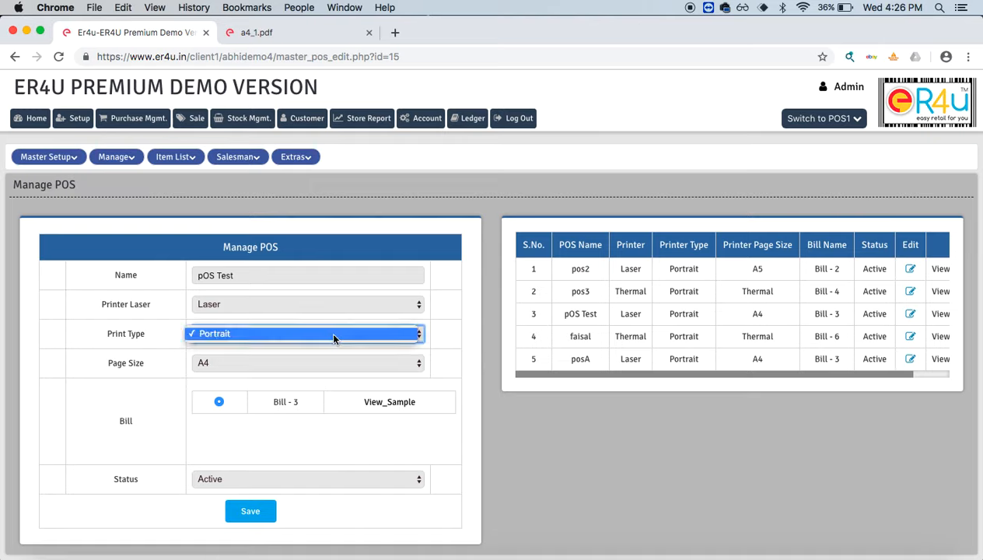
click(307, 305)
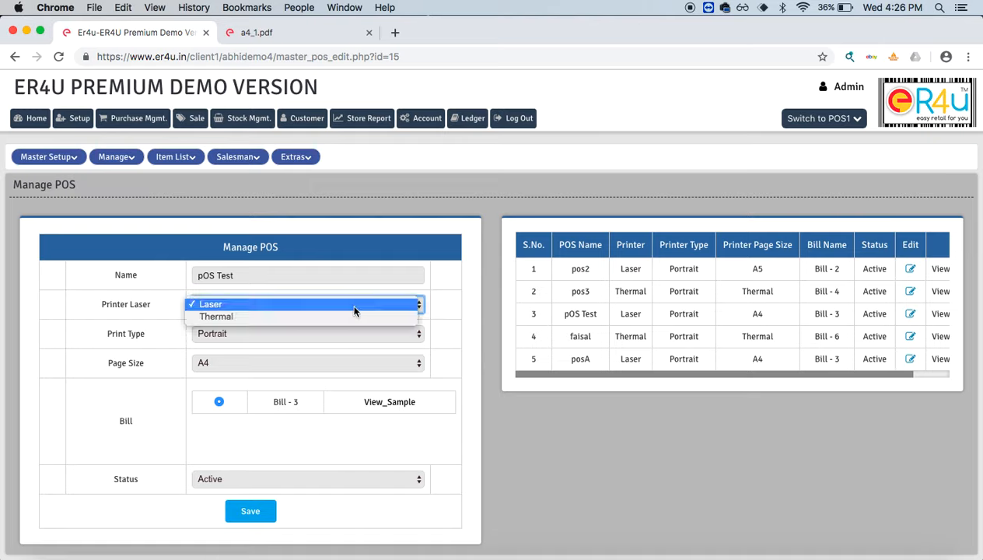
click(216, 316)
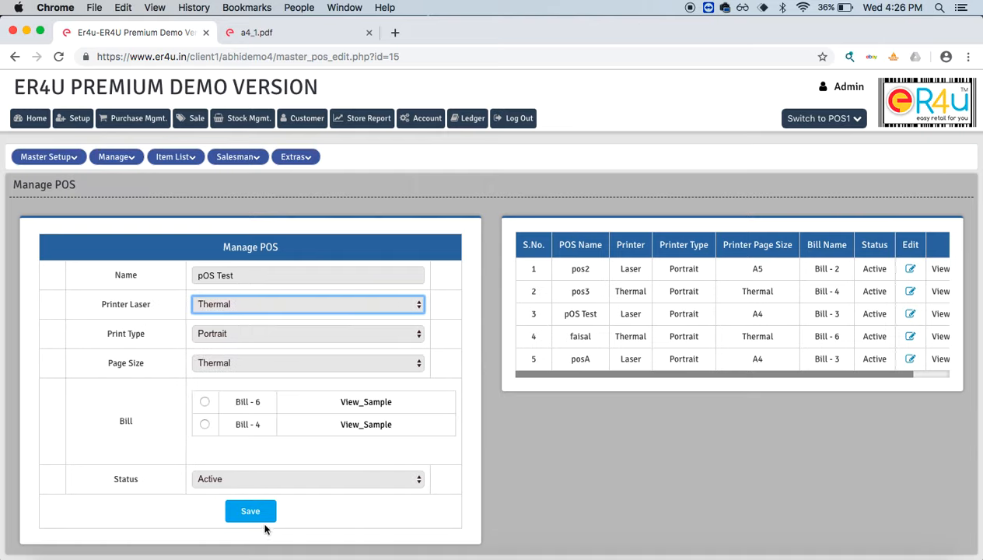
mouse_move(193, 182)
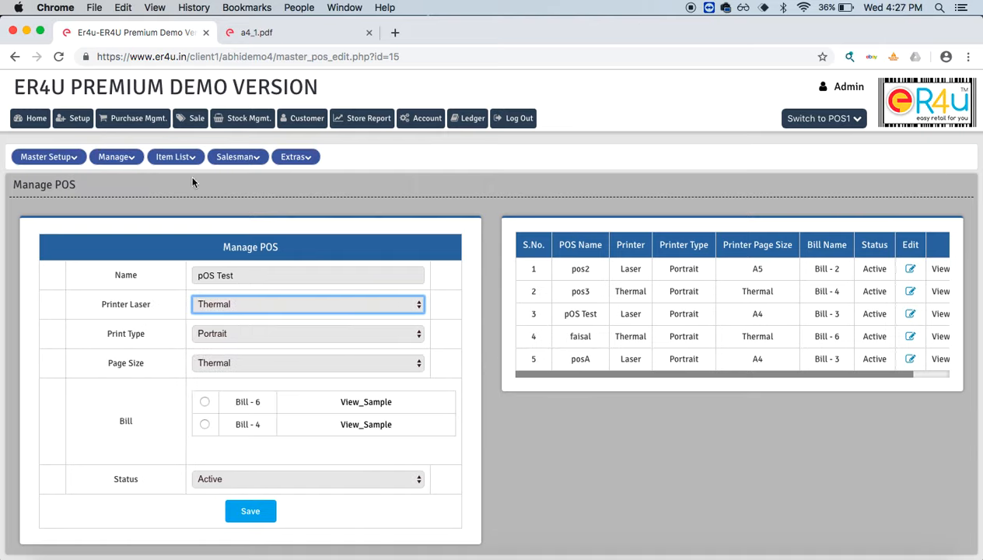
mouse_move(205, 188)
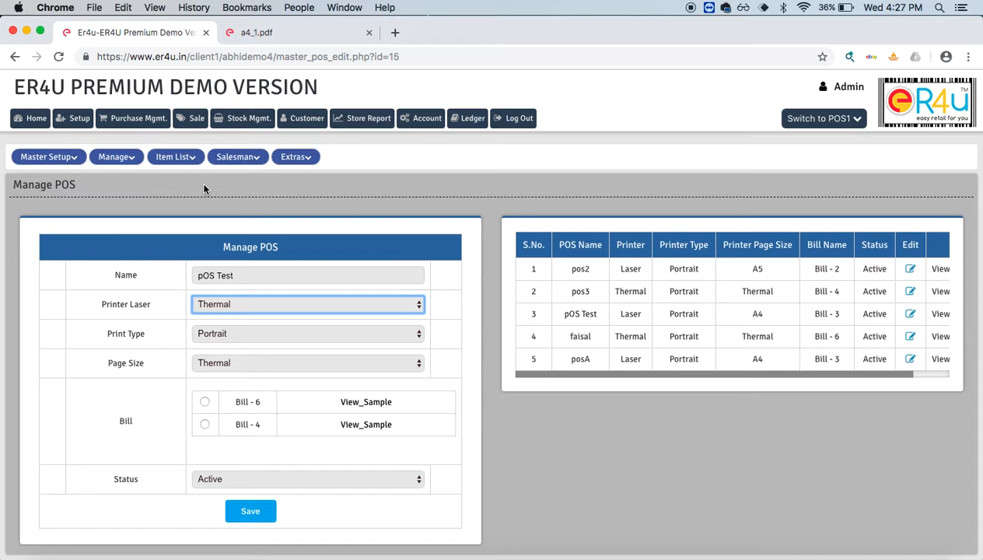
mouse_move(237, 202)
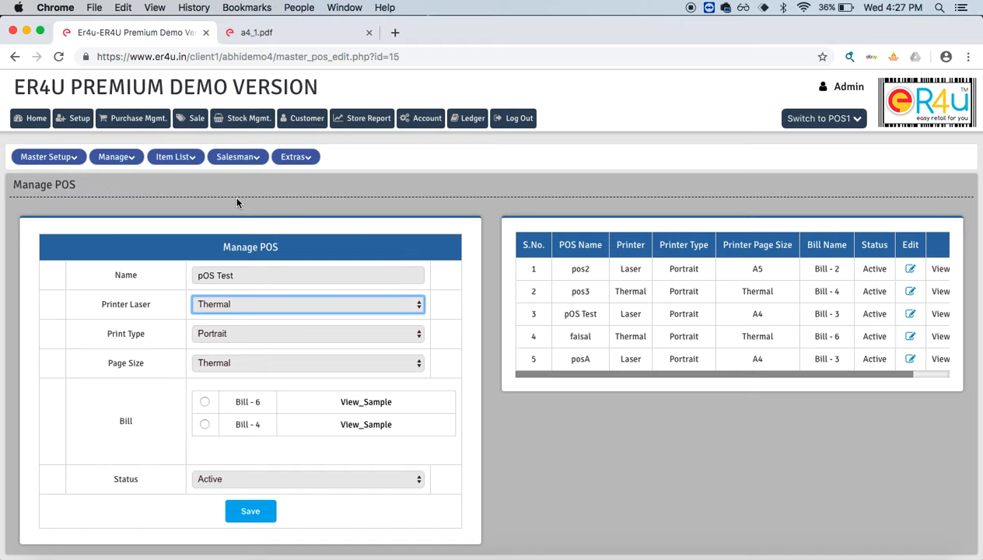